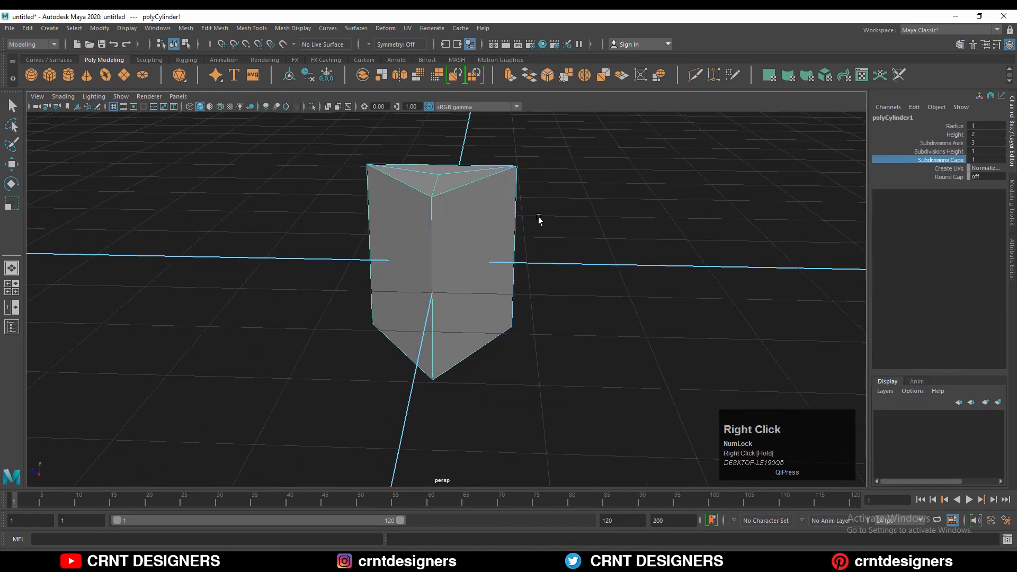
Step: Insert edge loops beside the three-sided cylinder's corners and multi-cut the top cap from its centre
key("s")
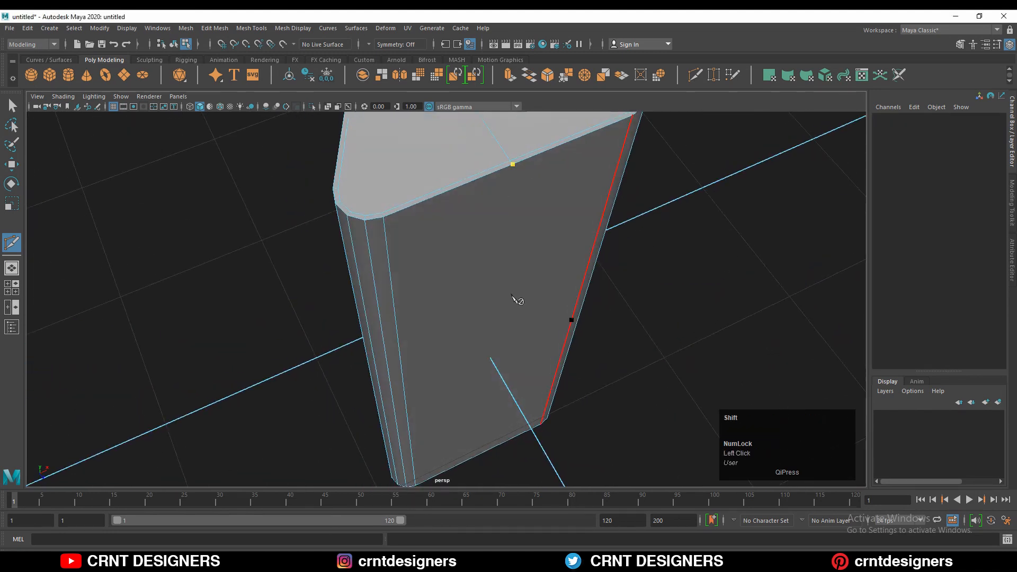
left_click_drag(512, 298, 500, 227)
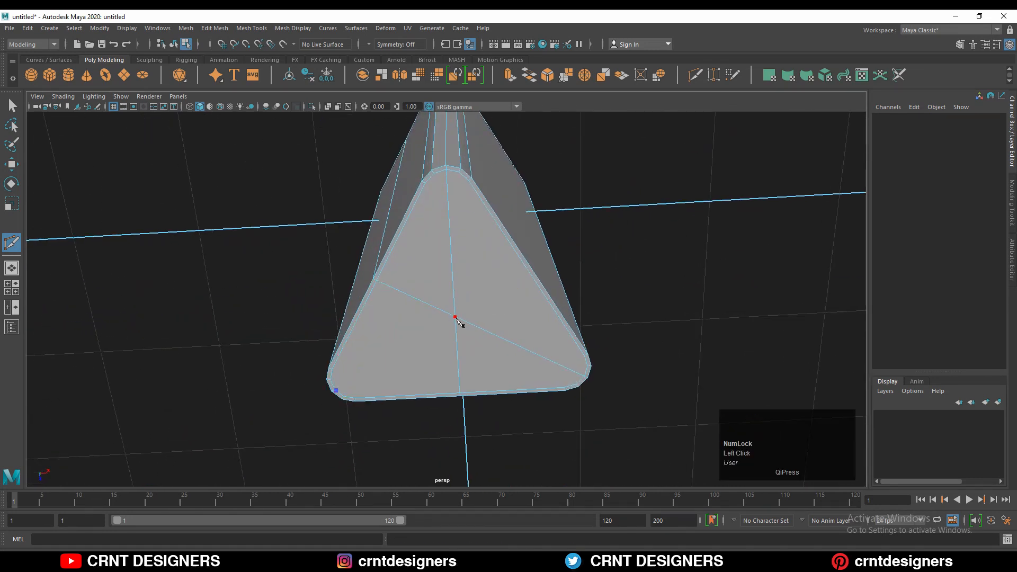
left_click_drag(457, 318, 474, 195)
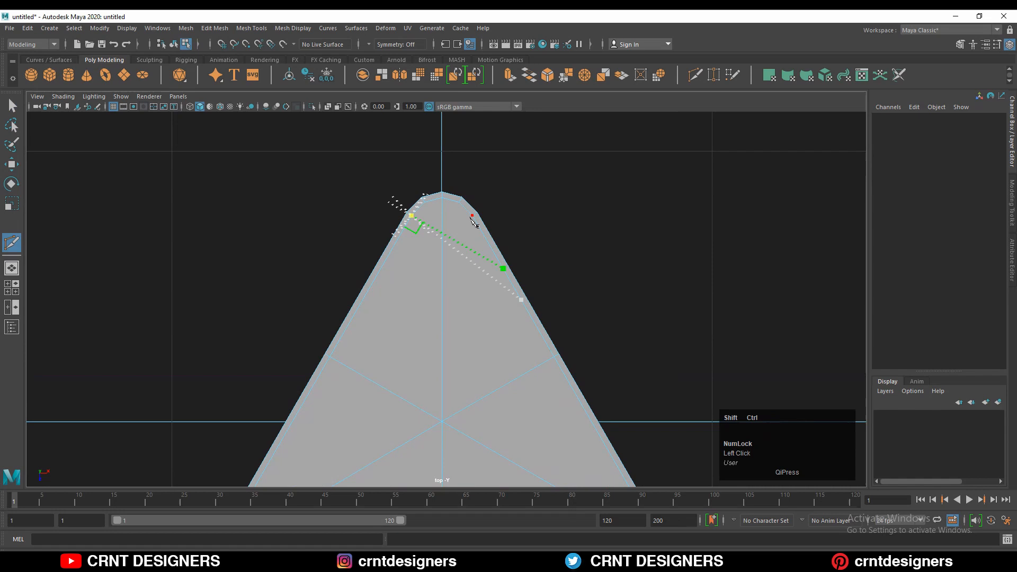
left_click_drag(473, 223, 596, 383)
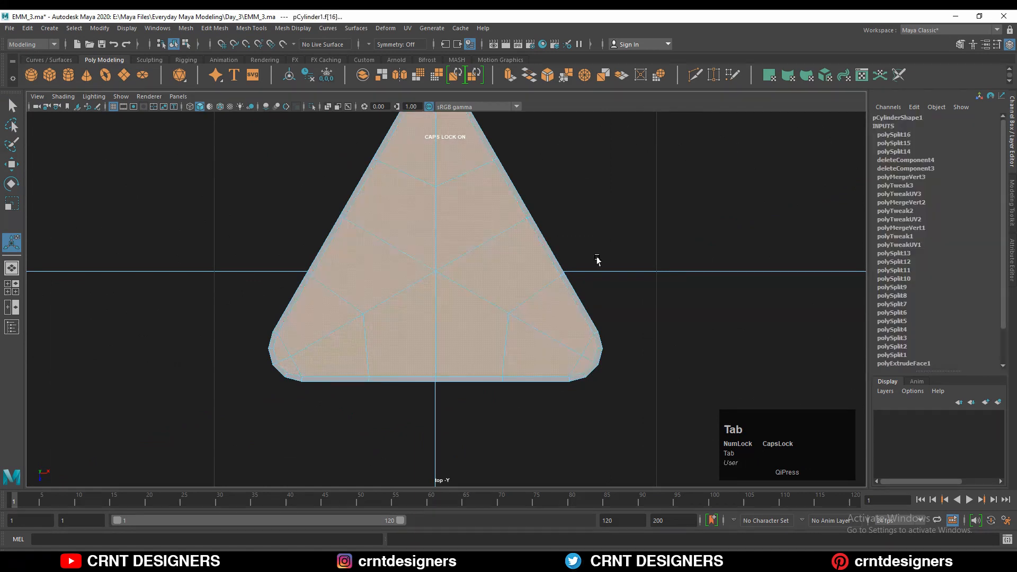
Step: Bevel the top rim edges with Ctrl+B, lowering Fraction to about 0.1
left_click_drag(596, 260, 517, 292)
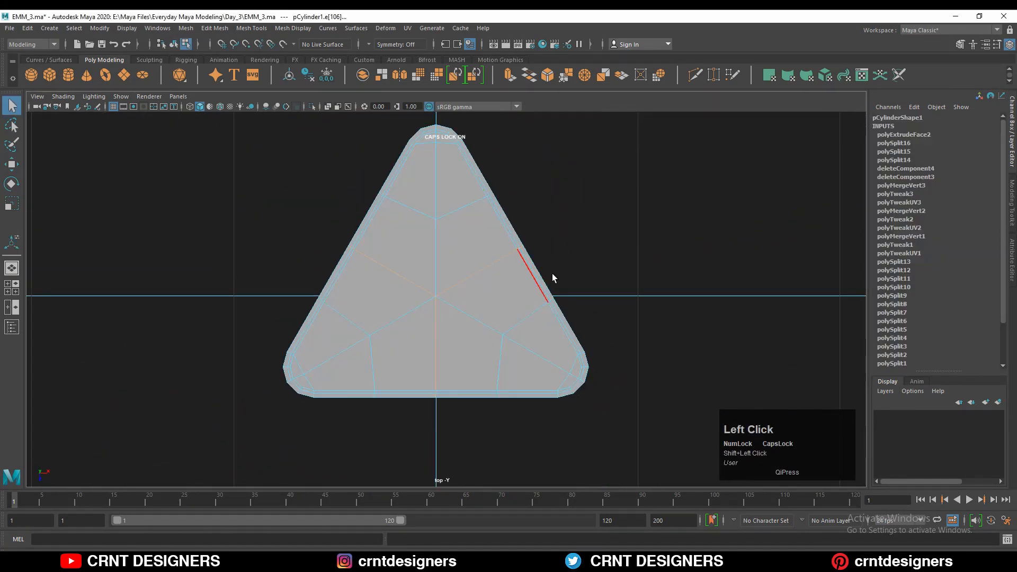
left_click_drag(553, 277, 545, 263)
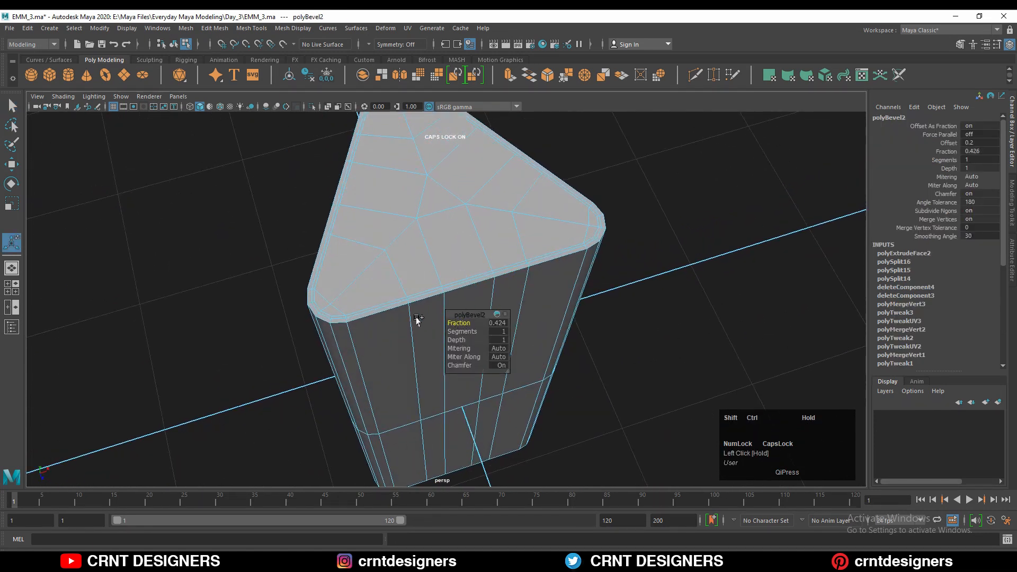
left_click_drag(497, 323, 501, 327)
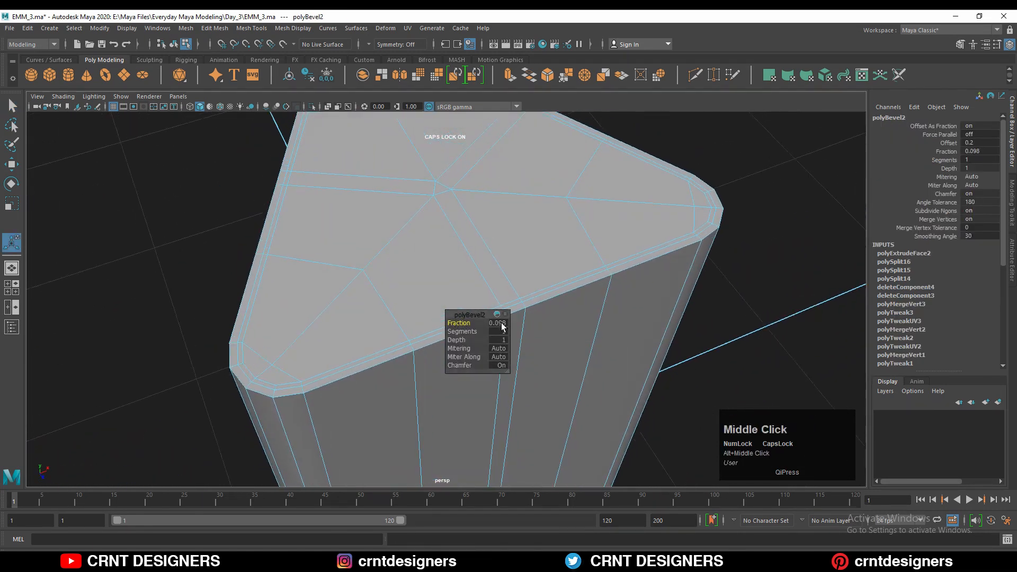
right_click(468, 202)
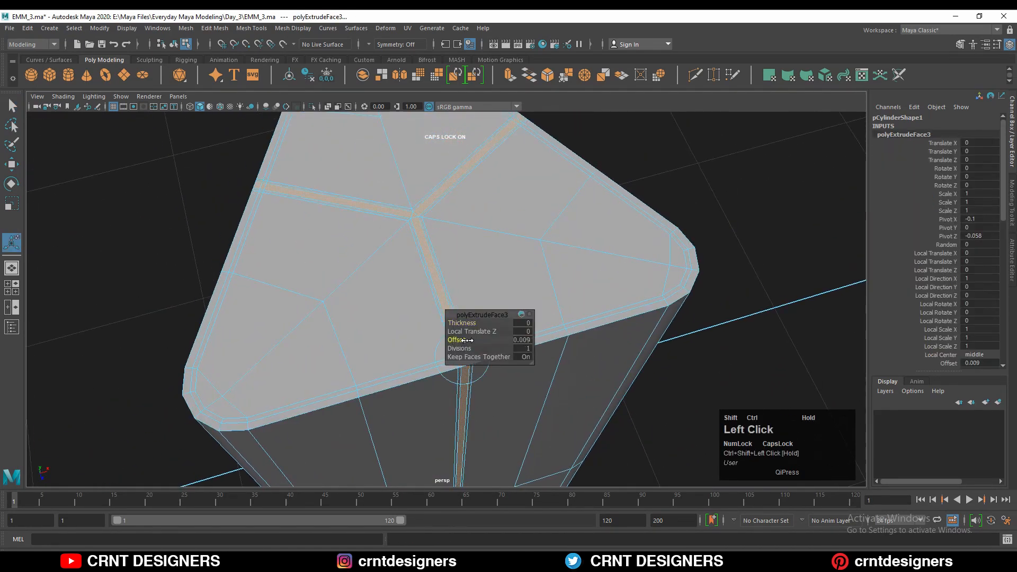
Step: Extrude the seam face strips inward with a 0.009 offset and preview with smoothing
key("e")
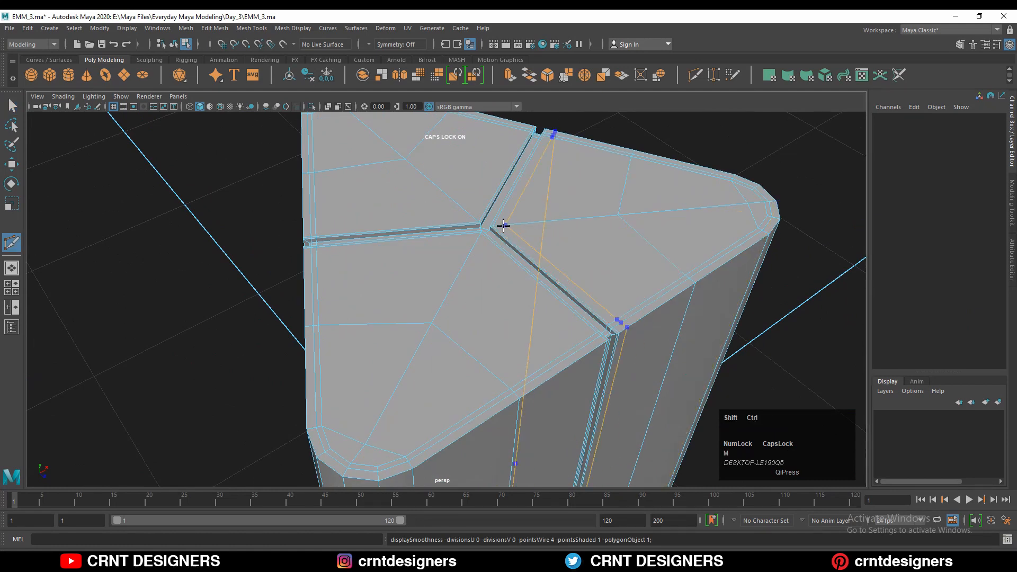
key("3")
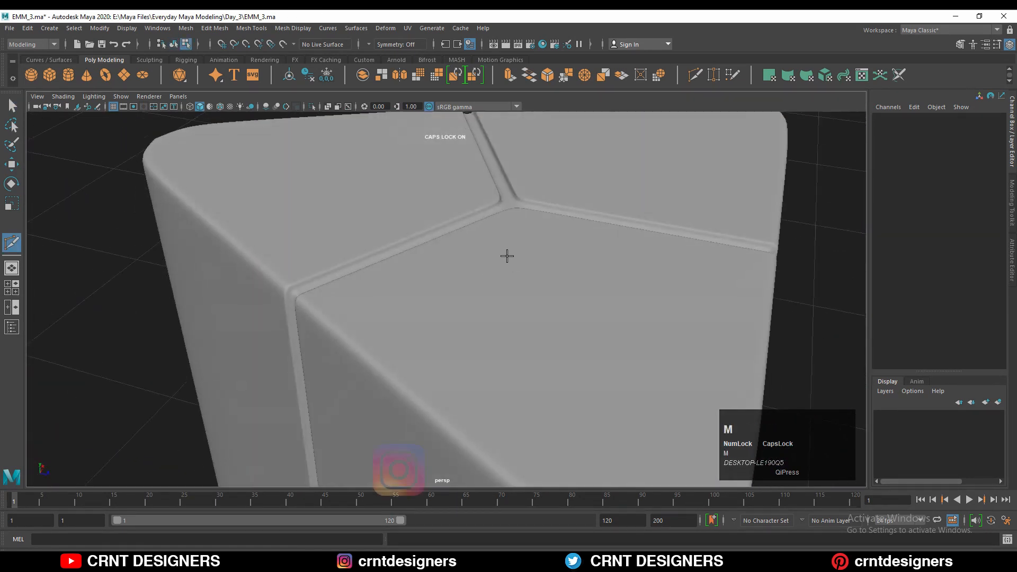
left_click(357, 285)
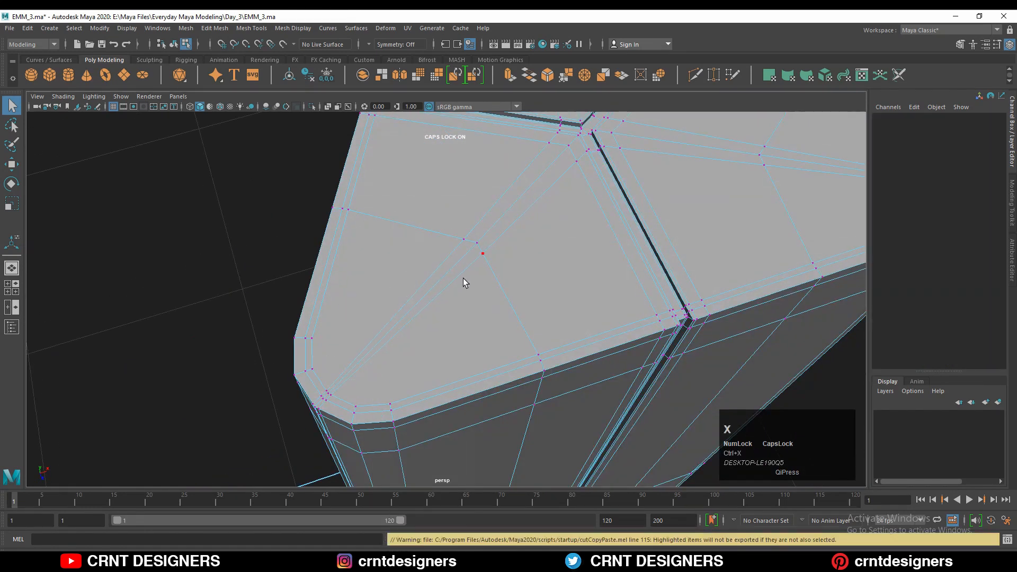
Step: Multi-cut across the top corner section and insert an edge loop beside the side groove
right_click(478, 259)
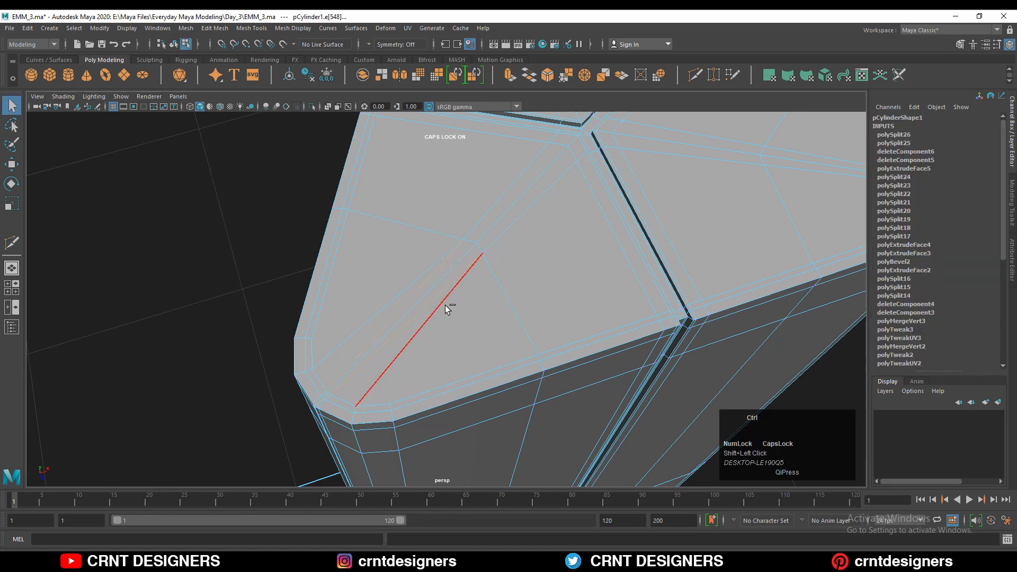
left_click_drag(448, 308, 431, 349)
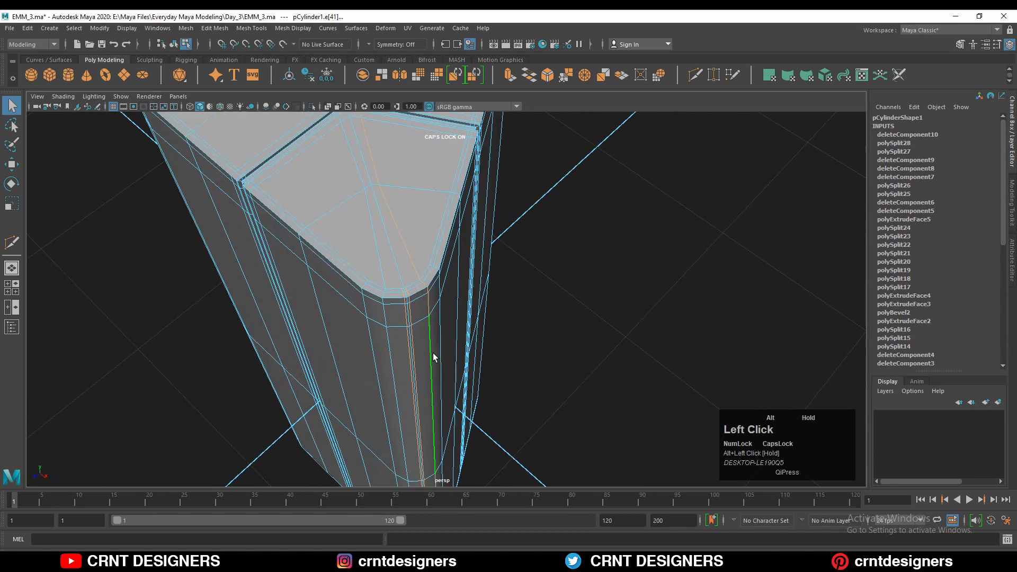
left_click_drag(435, 356, 373, 219)
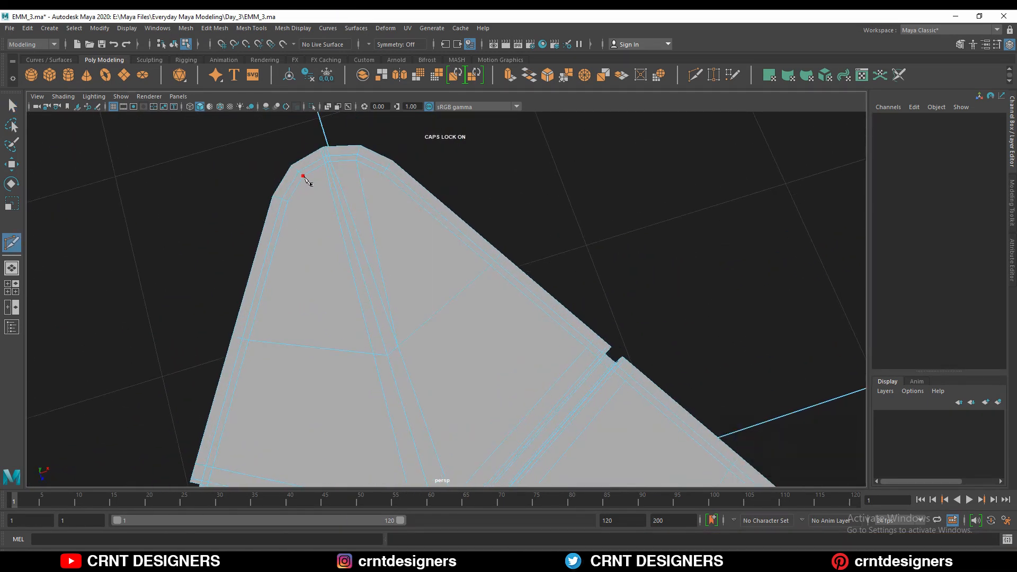
key("ctrl+x")
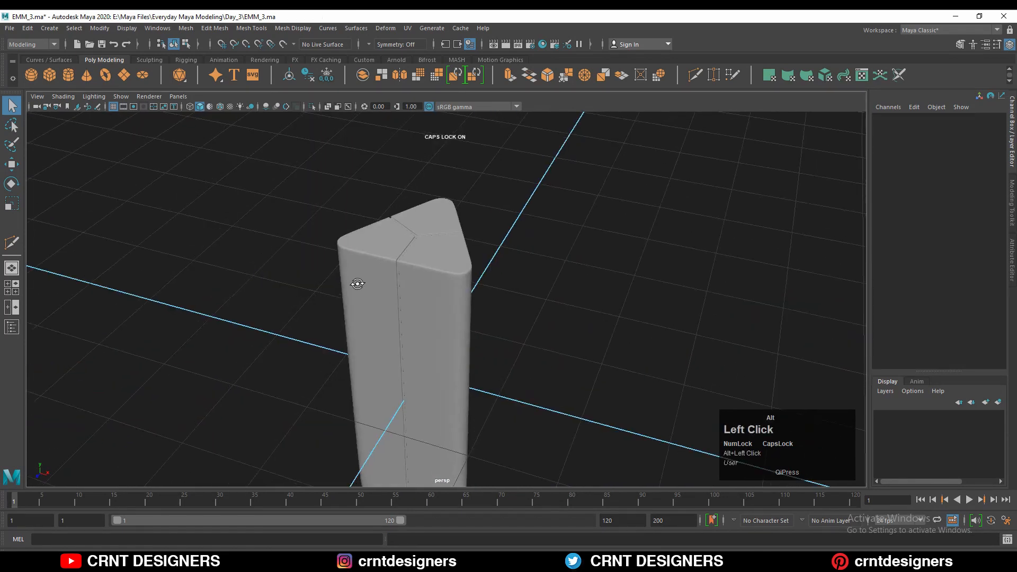
left_click_drag(357, 283, 508, 358)
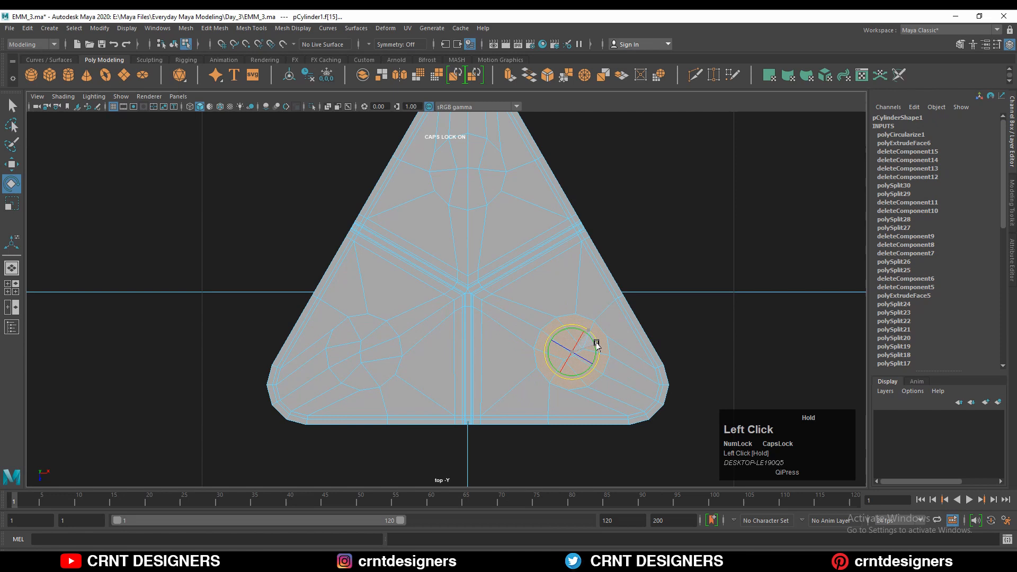
Step: Inset the three top circle faces with an offset extrude, then extrude them down
key("Tab")
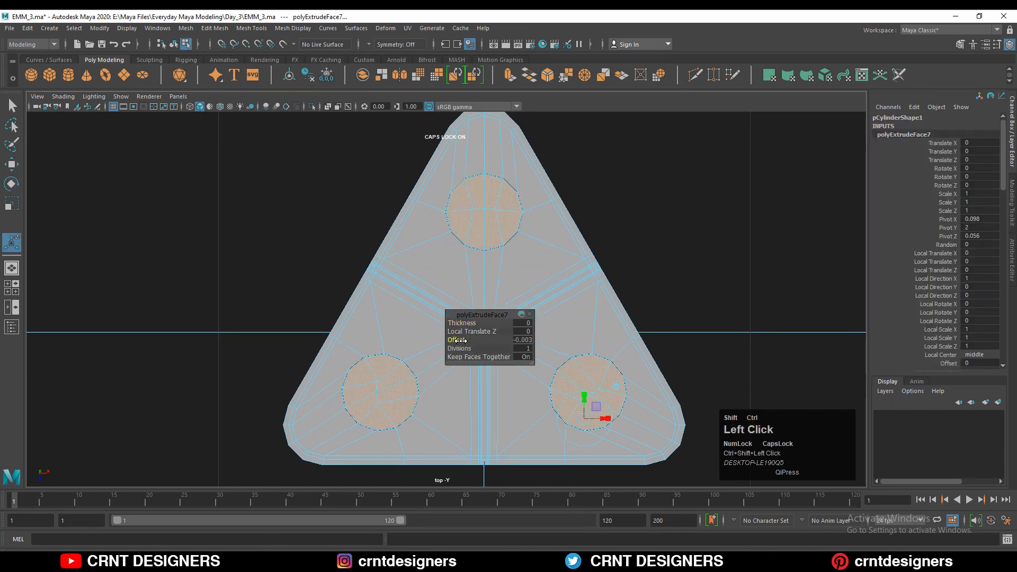
left_click_drag(584, 396, 612, 403)
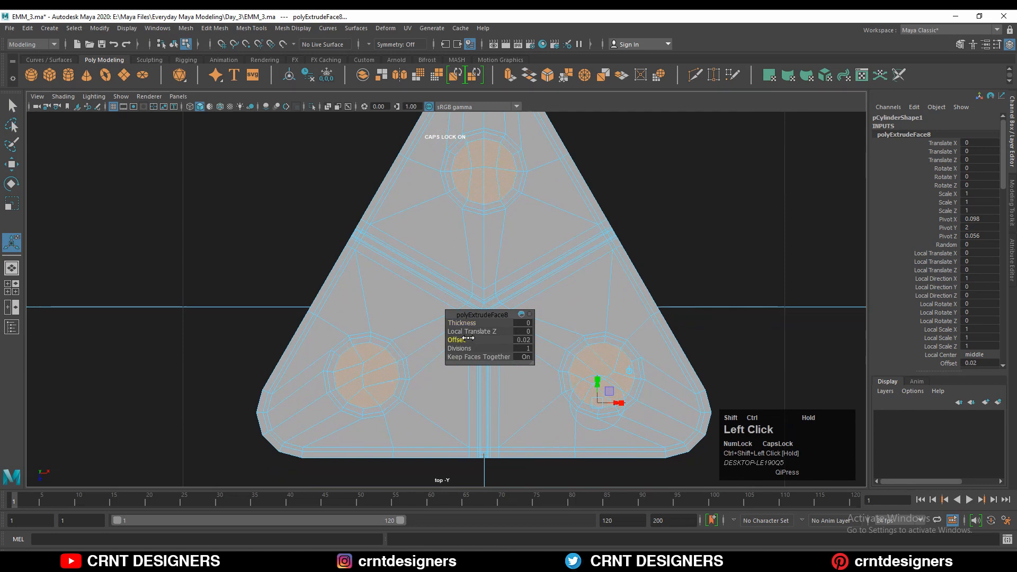
left_click(462, 323)
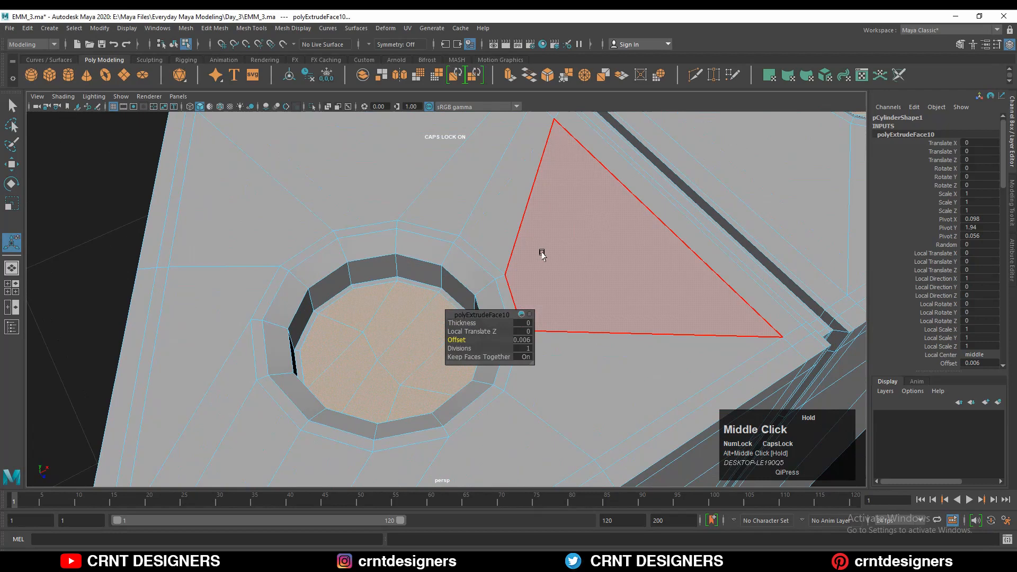
left_click(548, 233)
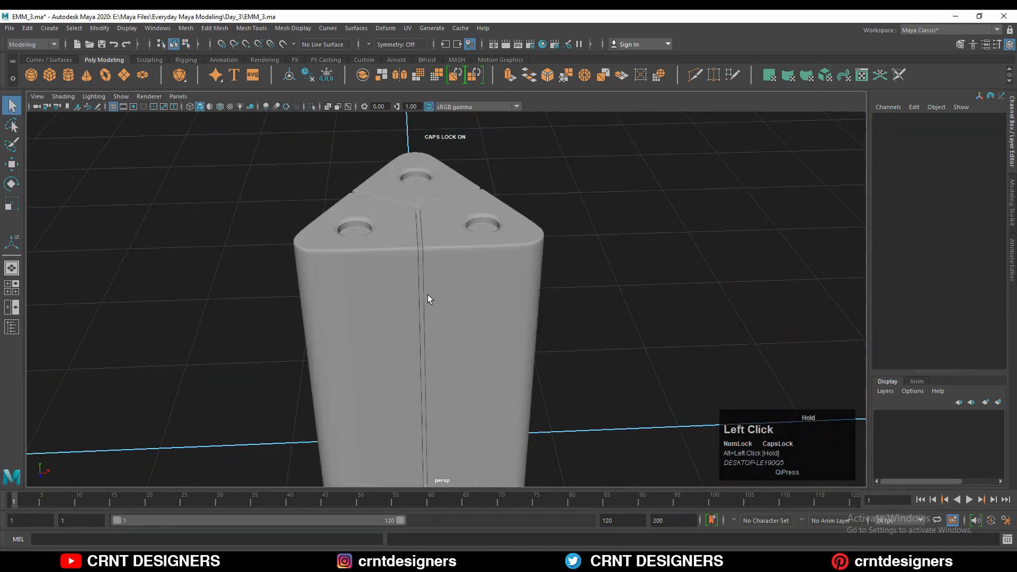
Step: Select bands of upper side faces and extrude them inward as recessed panels
left_click_drag(428, 299, 644, 220)
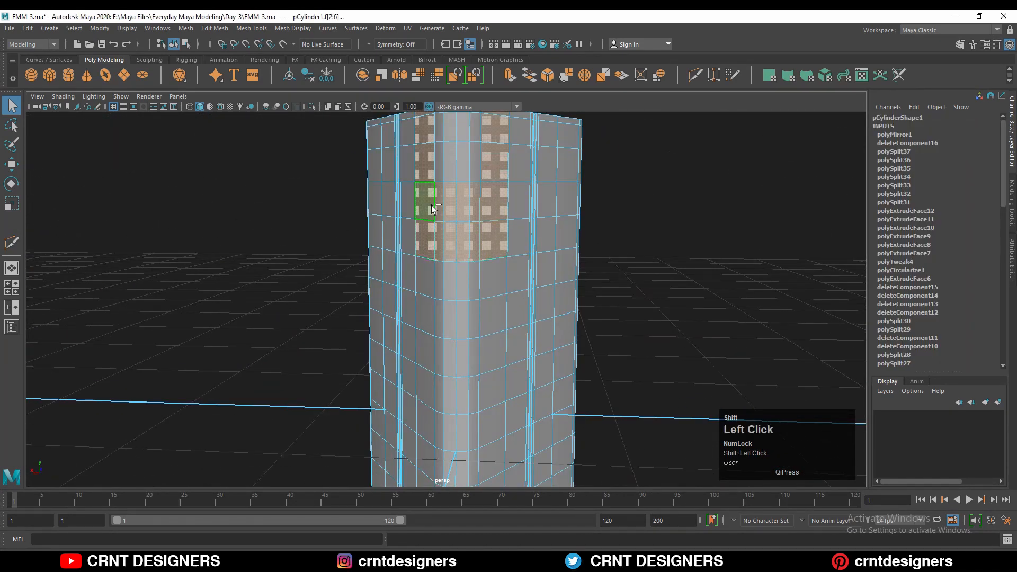
left_click_drag(431, 208, 546, 240)
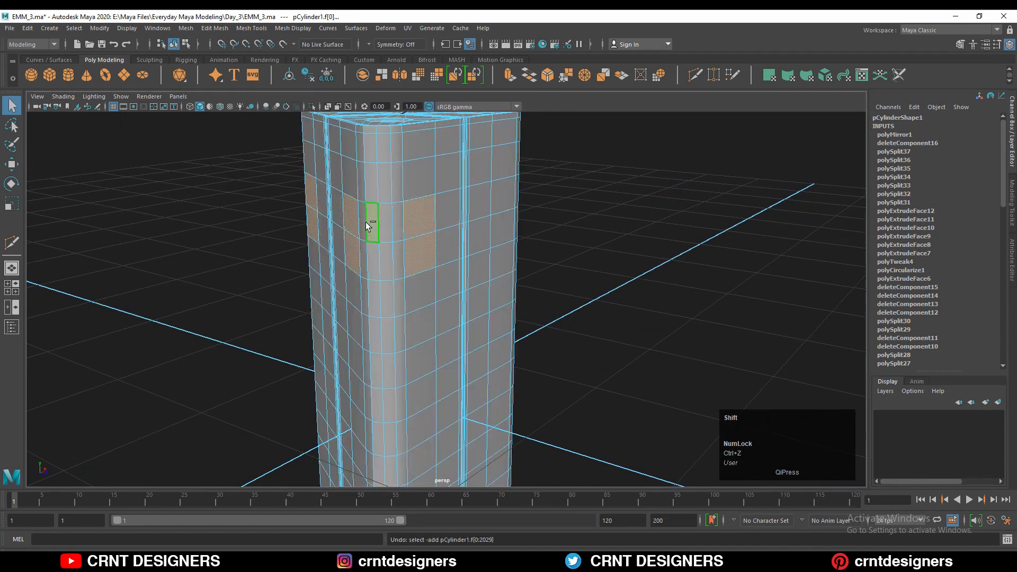
right_click(436, 191)
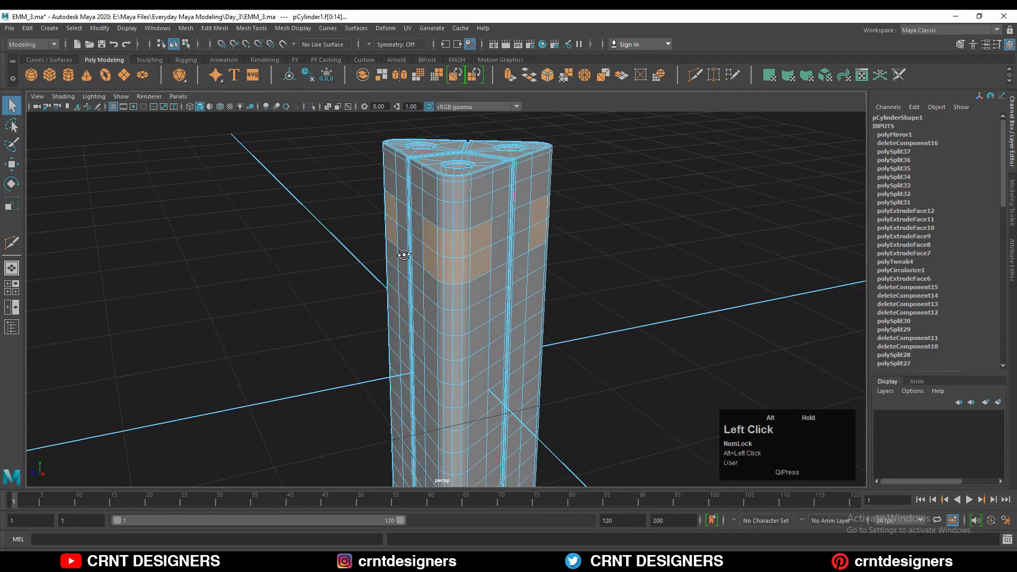
key("5")
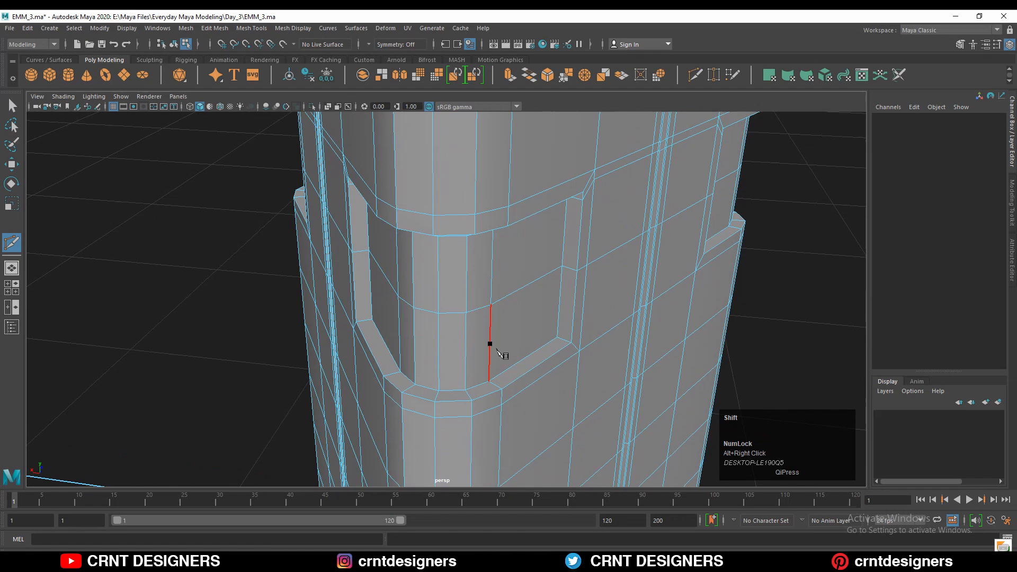
Step: Add a supporting edge loop across the side panel and inspect the panels
left_click_drag(489, 343, 512, 220)
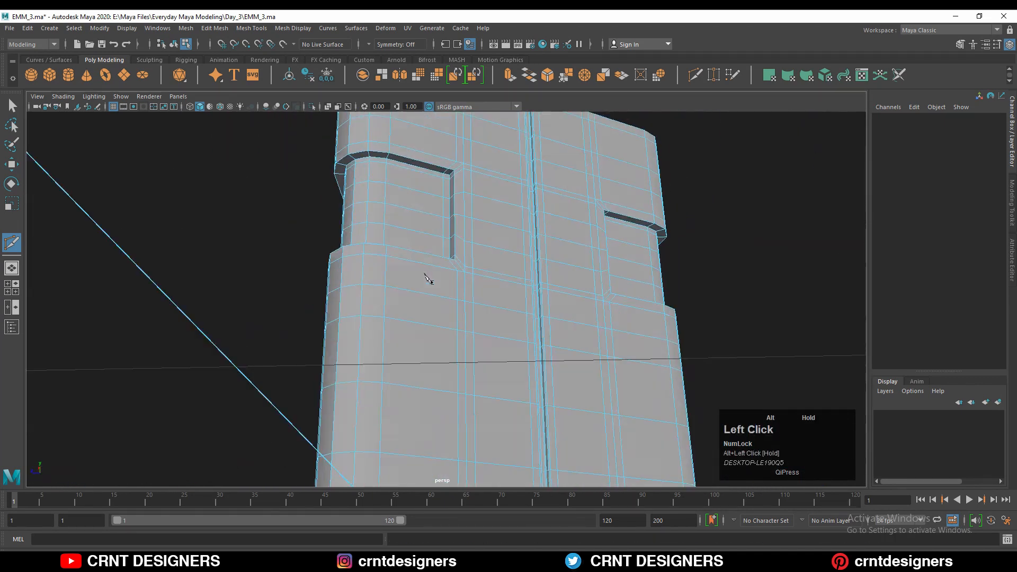
left_click_drag(427, 279, 421, 246)
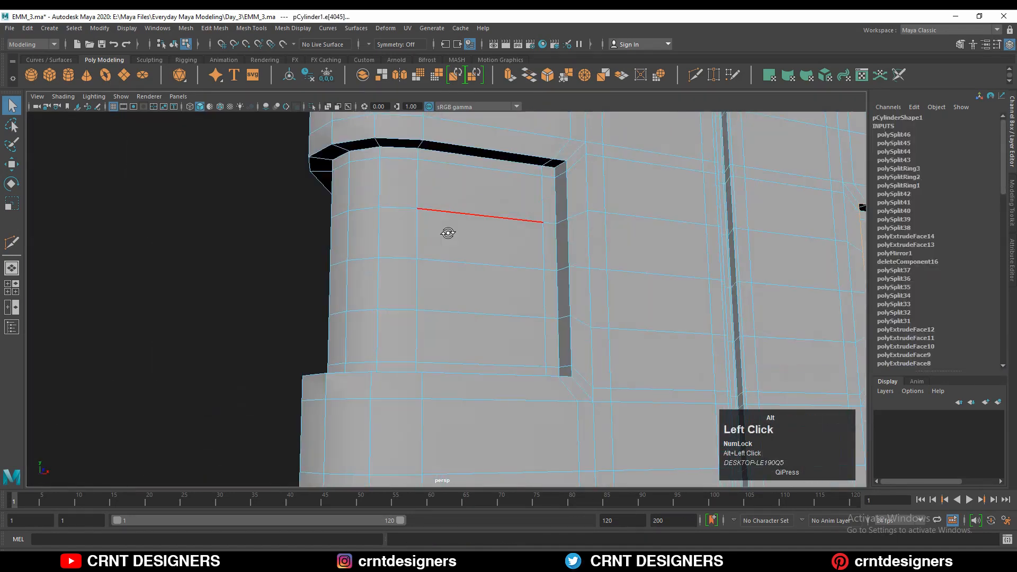
left_click_drag(447, 233, 327, 217)
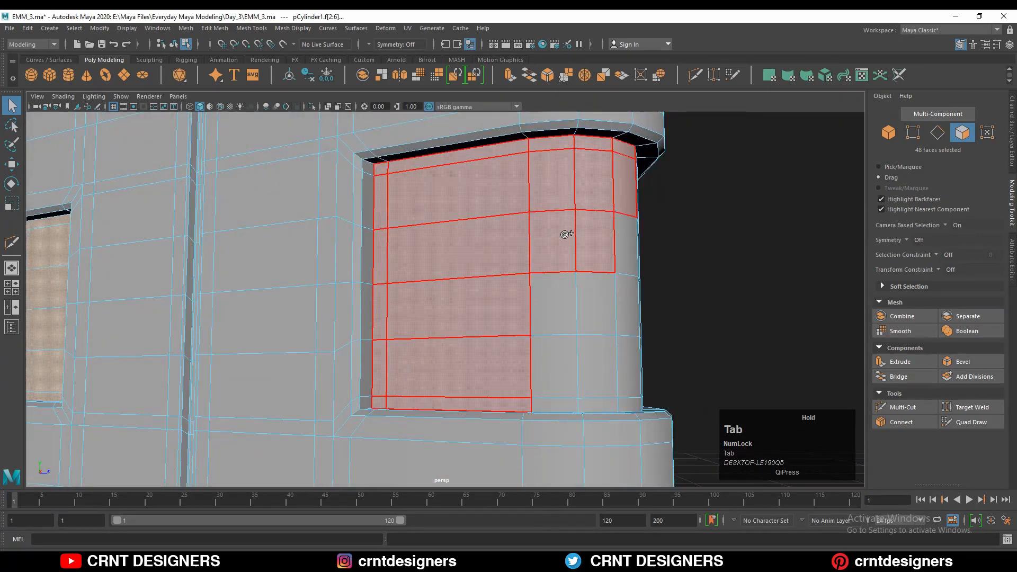
Step: Marquee-select the inner faces of each inset side panel around the pillar
left_click_drag(567, 233, 315, 232)
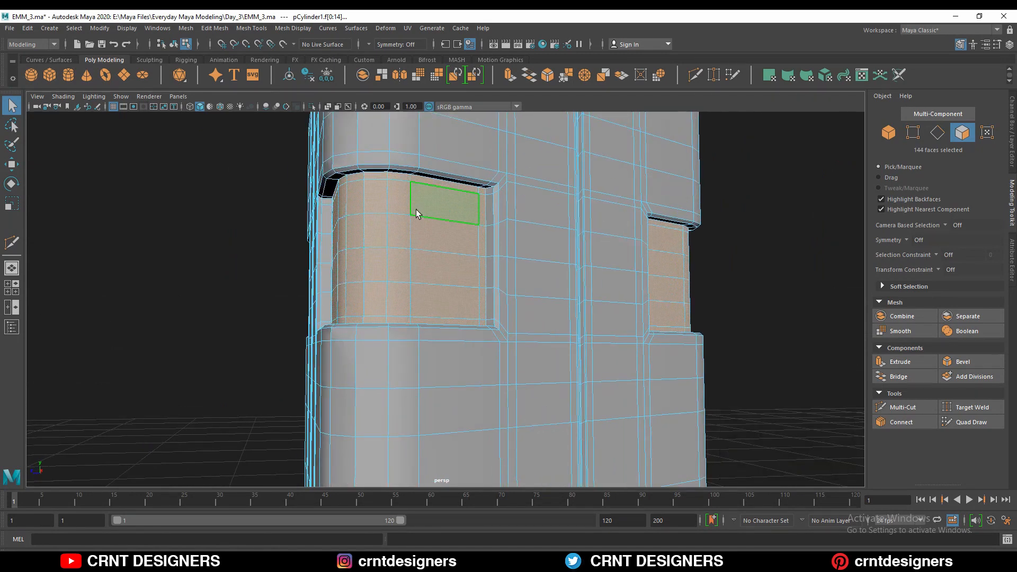
left_click(901, 361)
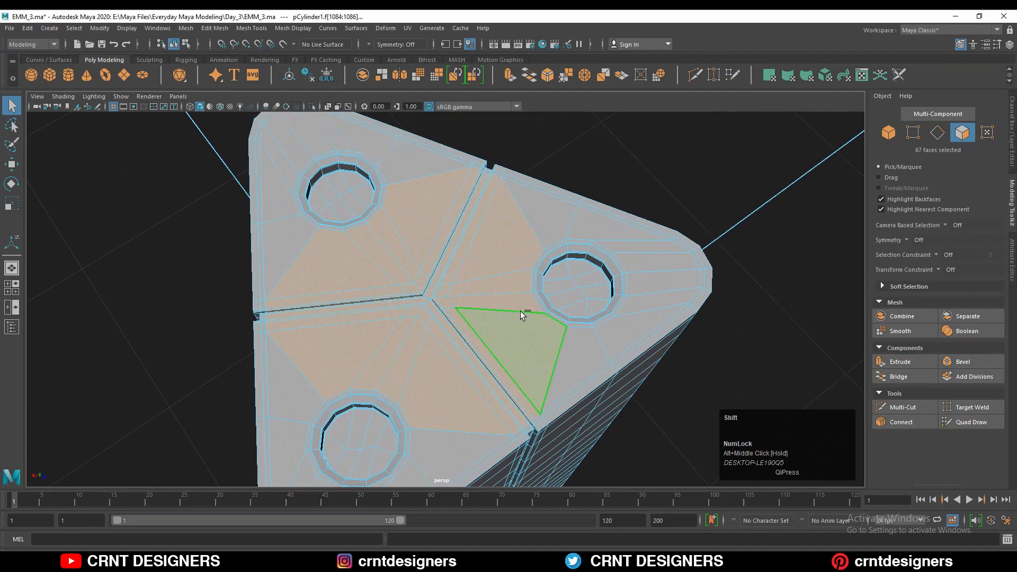
Step: Select and delete the fan edges at the top centre, leaving one round centre face
right_click(519, 315)
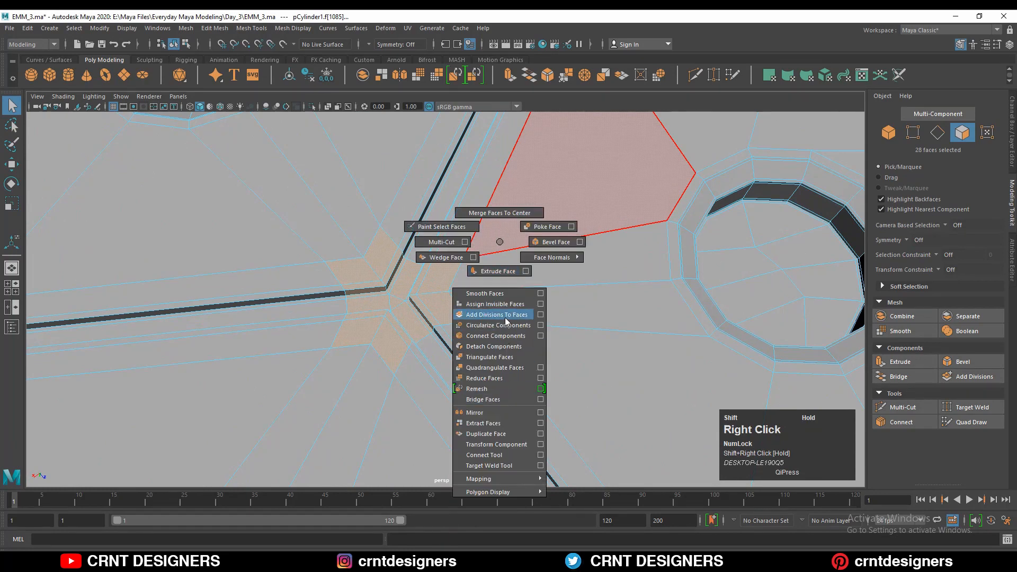
left_click(495, 315)
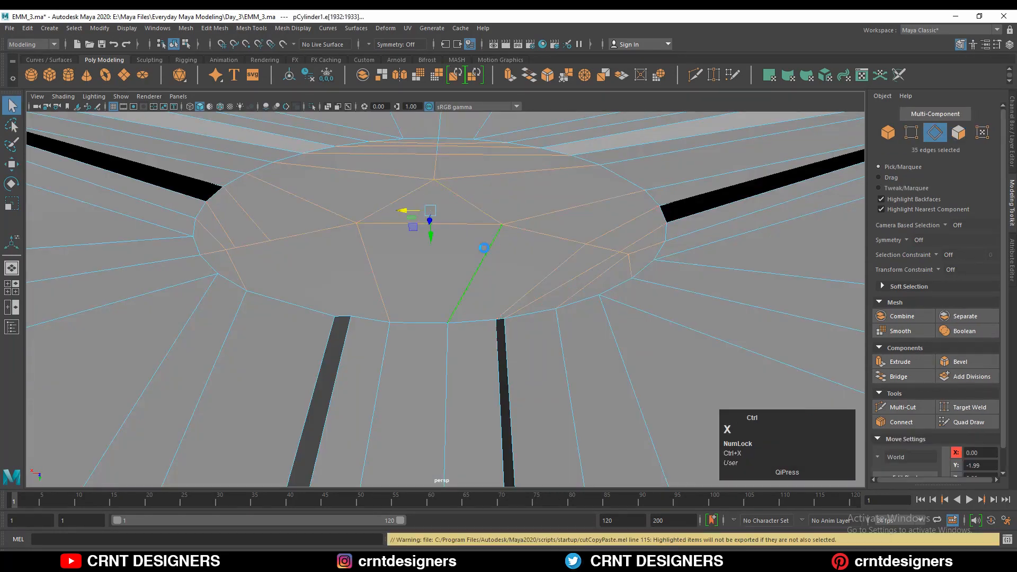
left_click(419, 245)
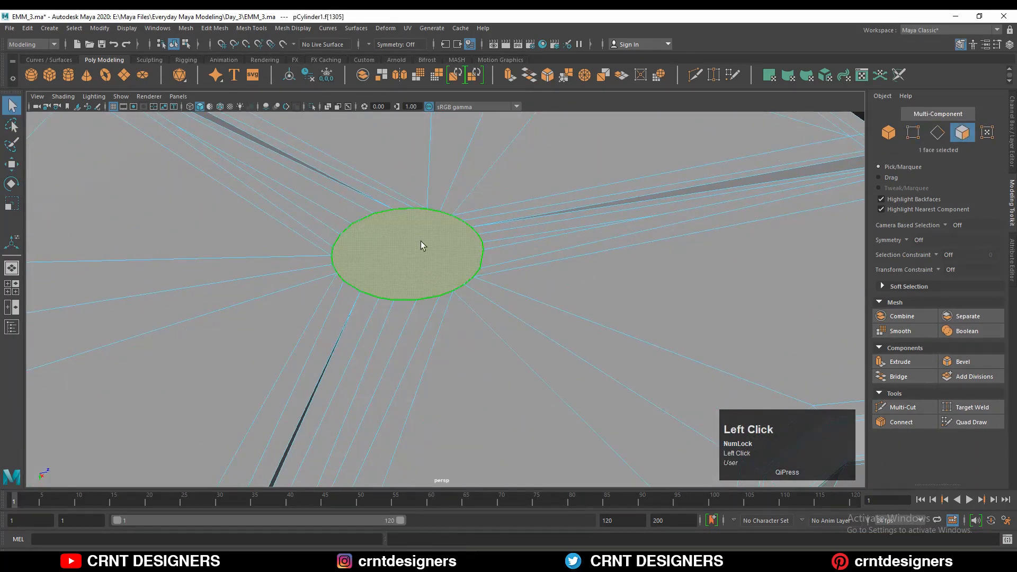